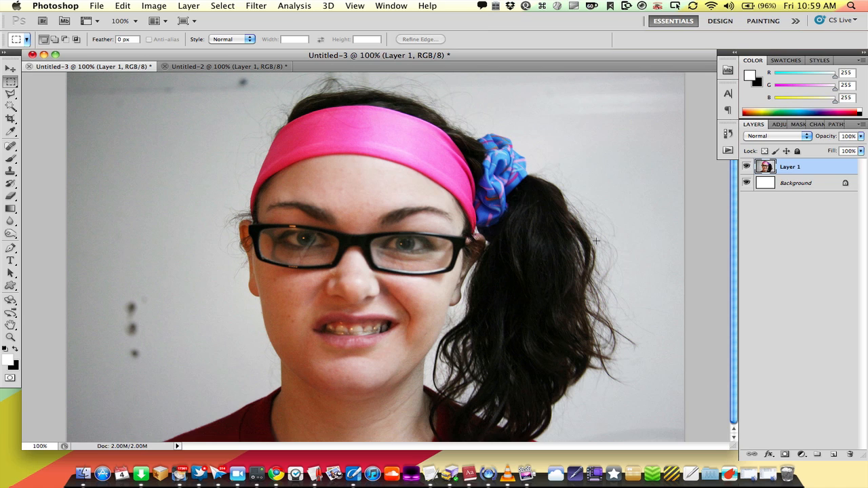
pyautogui.moveTo(712, 217)
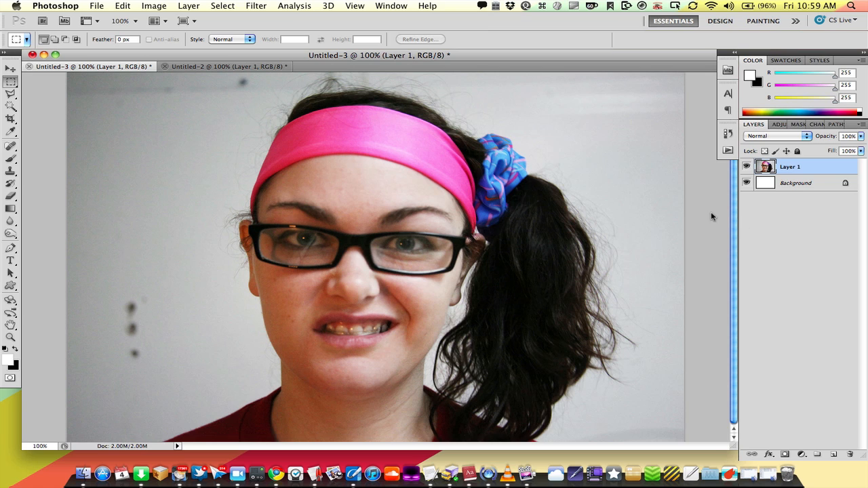
# - Show the Actions panel via the Window menu and select the Sepia Toning (layer) action
pyautogui.click(390, 6)
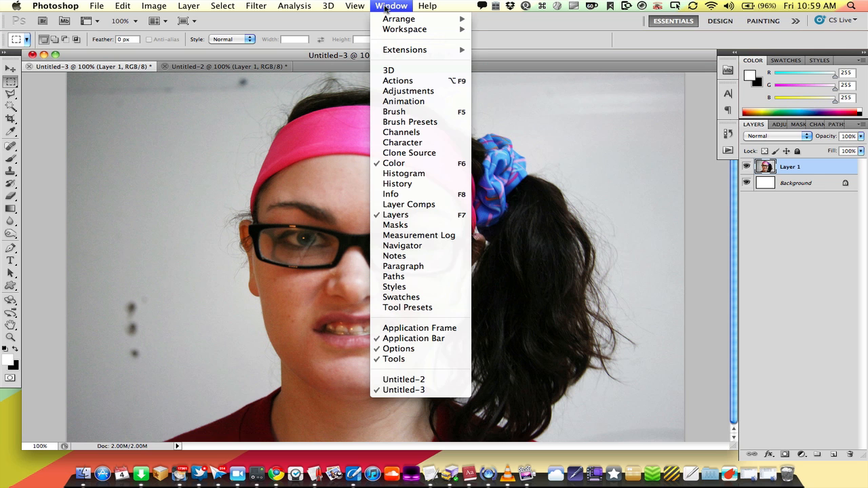
pyautogui.moveTo(397, 82)
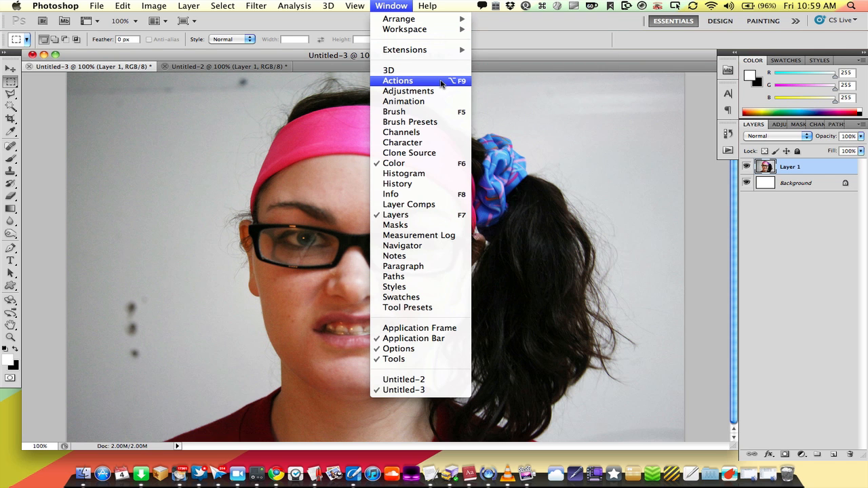
pyautogui.click(399, 82)
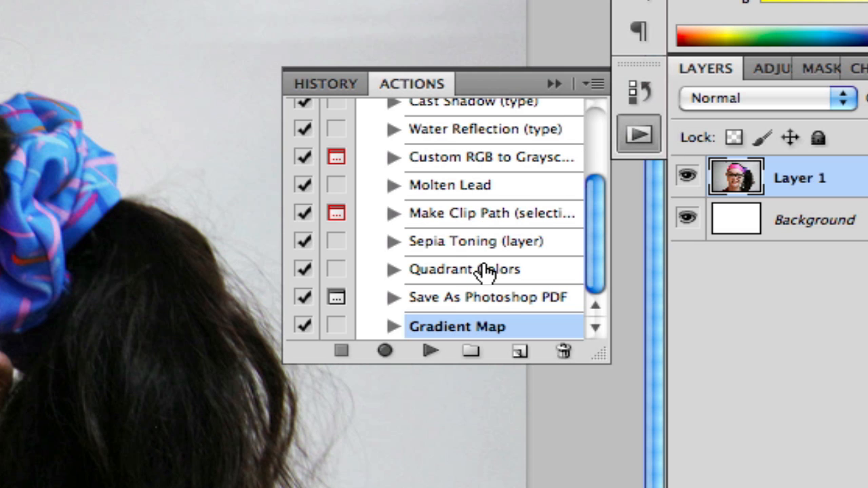
pyautogui.scroll(3)
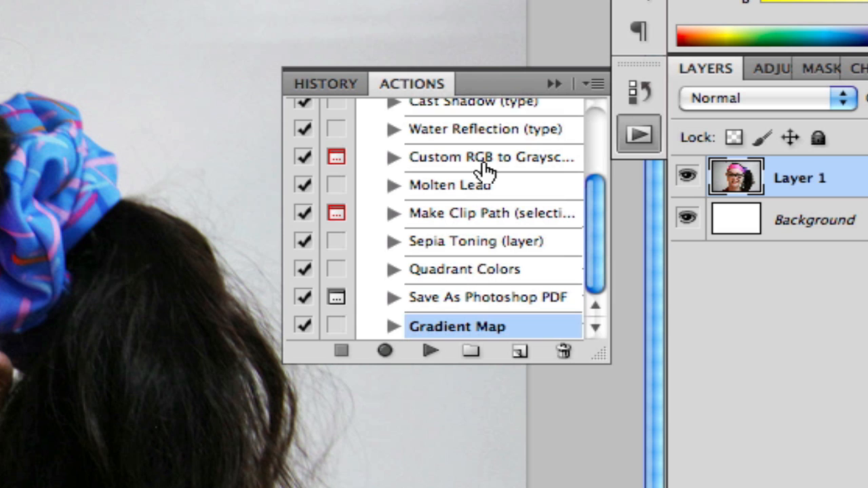
pyautogui.moveTo(491, 160)
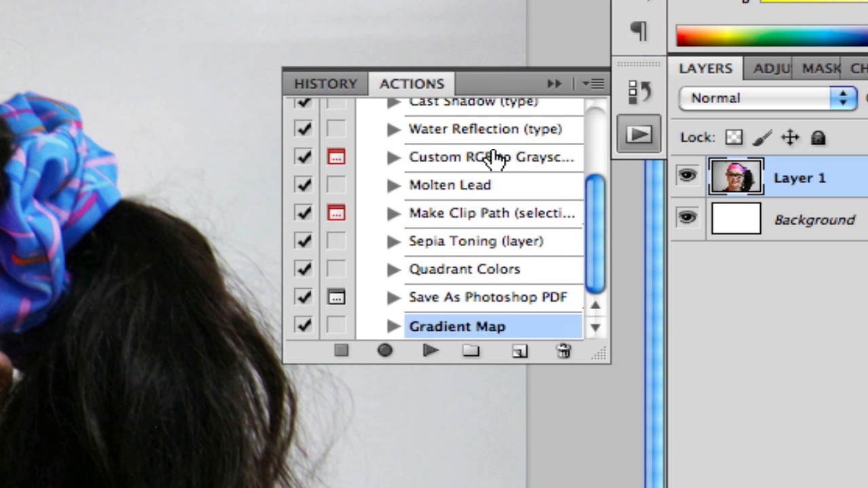
pyautogui.click(481, 241)
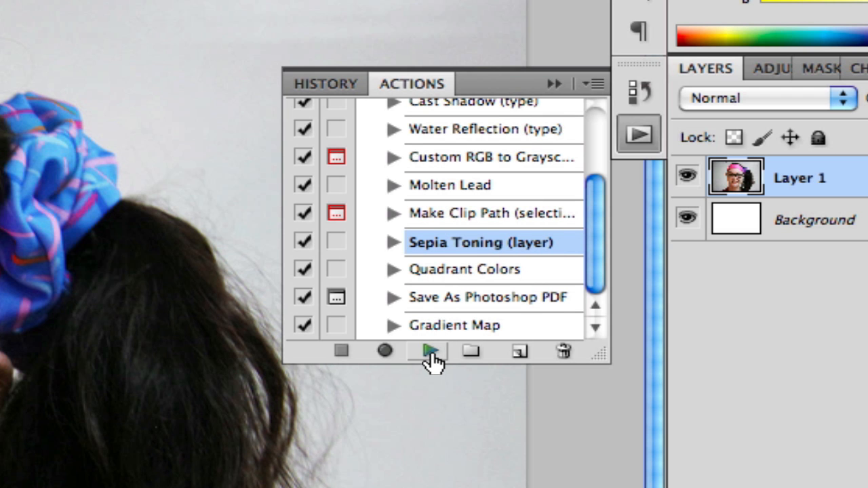
# - Play Sepia Toning on the photo, then restore its original colours from Snapshot 1 in History
pyautogui.click(431, 350)
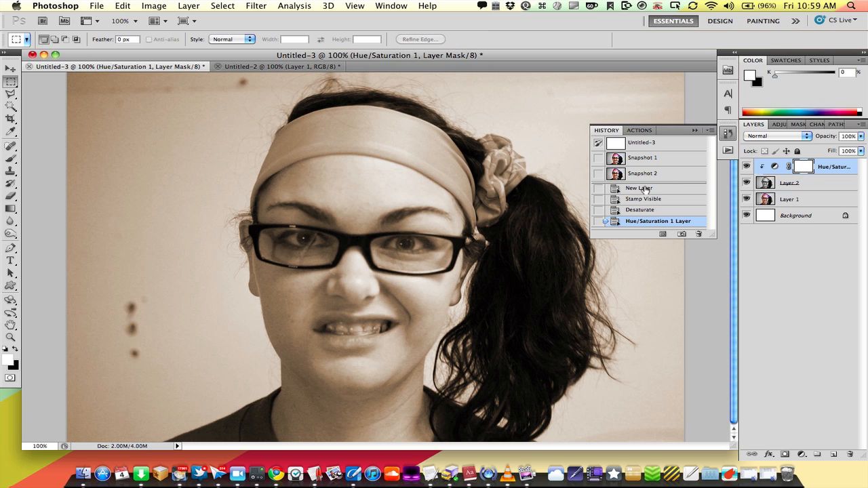
pyautogui.click(643, 157)
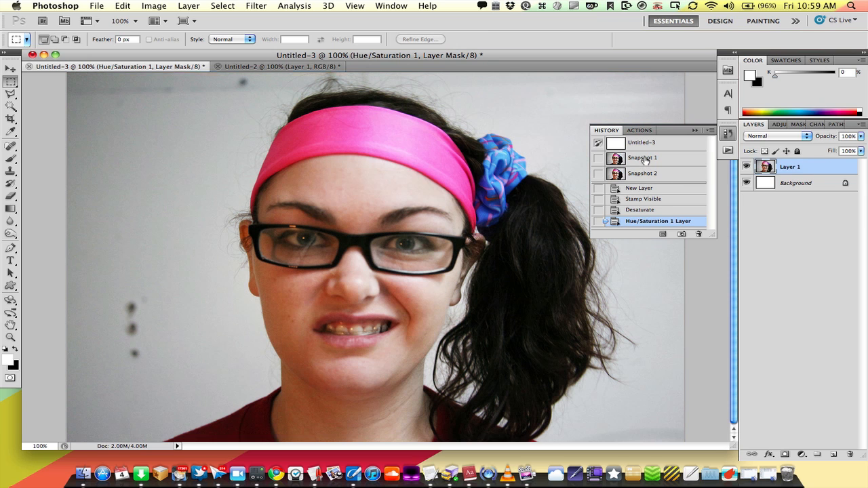
pyautogui.click(643, 158)
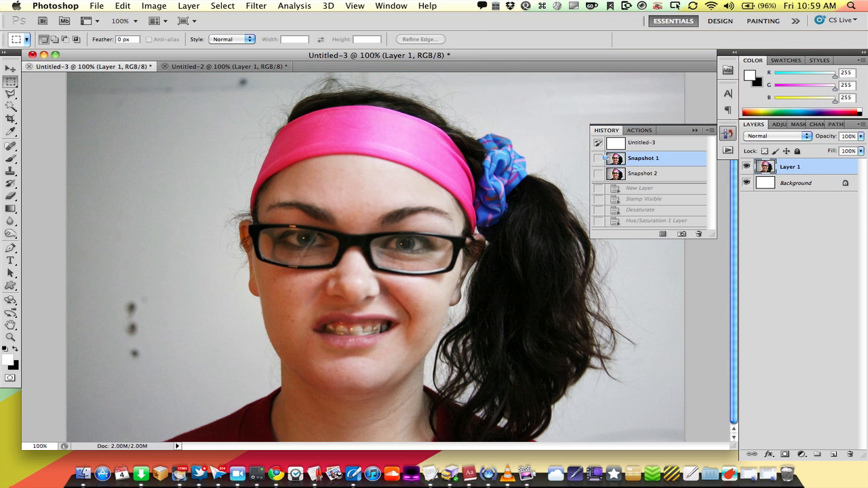
pyautogui.click(694, 130)
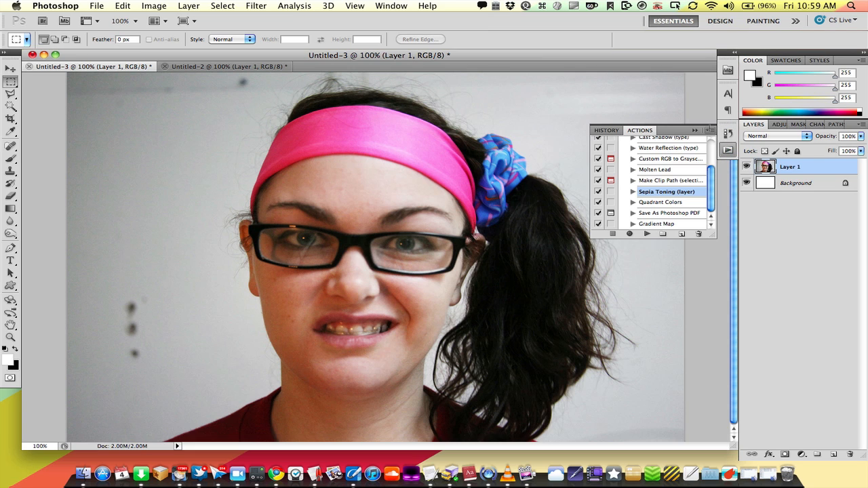
# - Create a new action named Color Adjustment from the Actions panel menu and begin recording
pyautogui.click(695, 131)
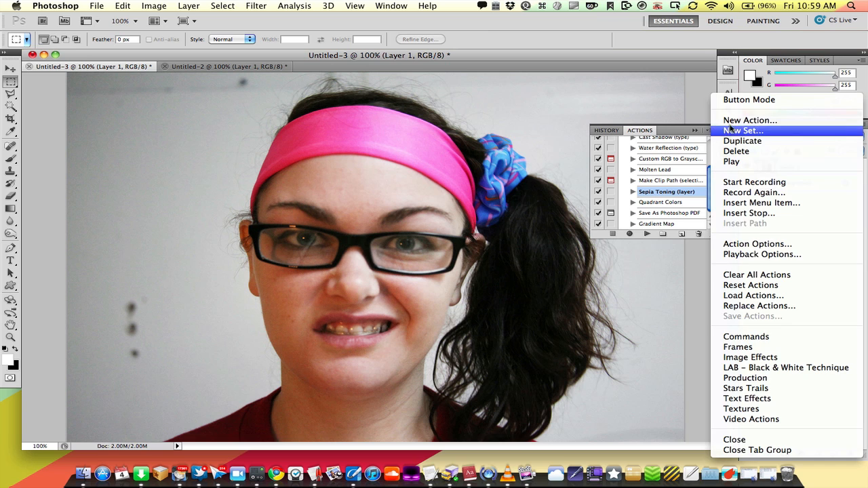
pyautogui.click(749, 119)
pyautogui.write('Color Adjustment')
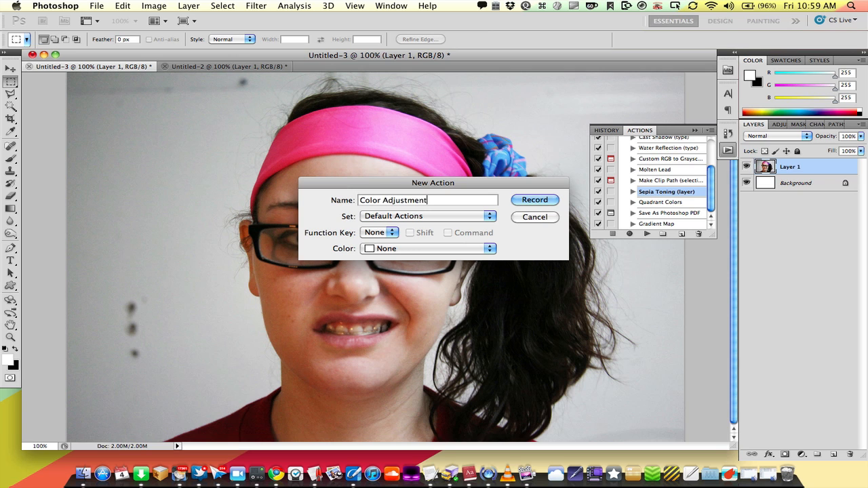
pyautogui.click(534, 199)
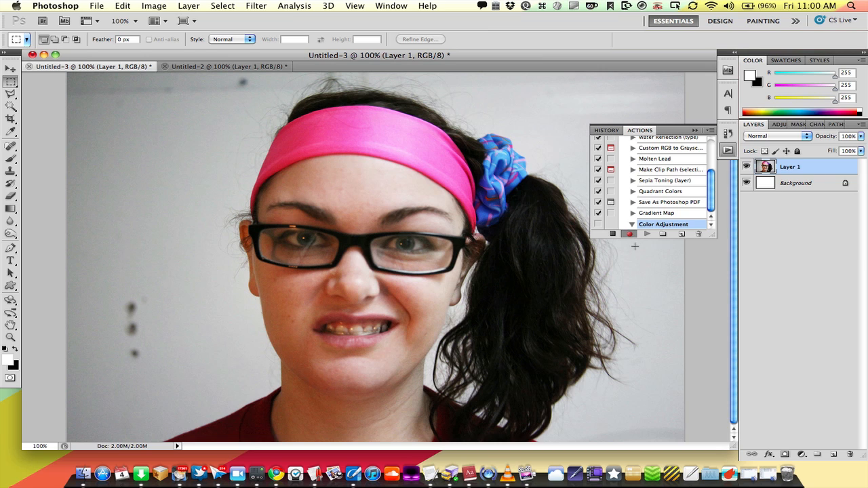
pyautogui.moveTo(570, 272)
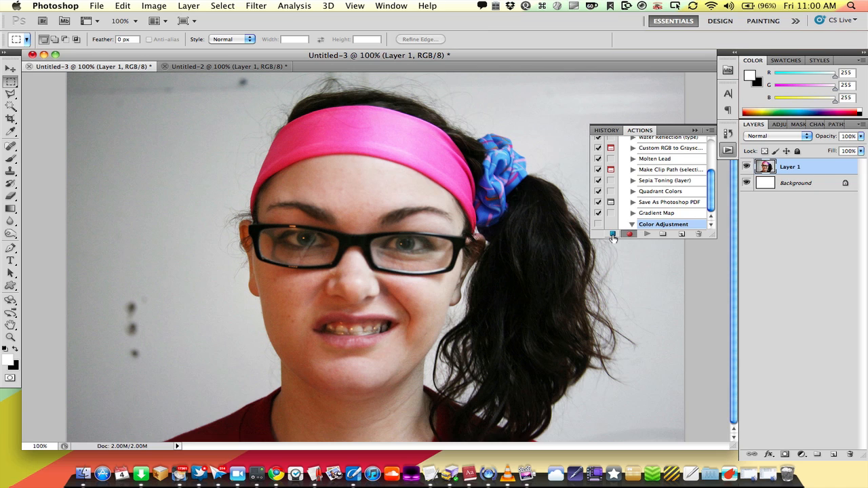
pyautogui.moveTo(563, 260)
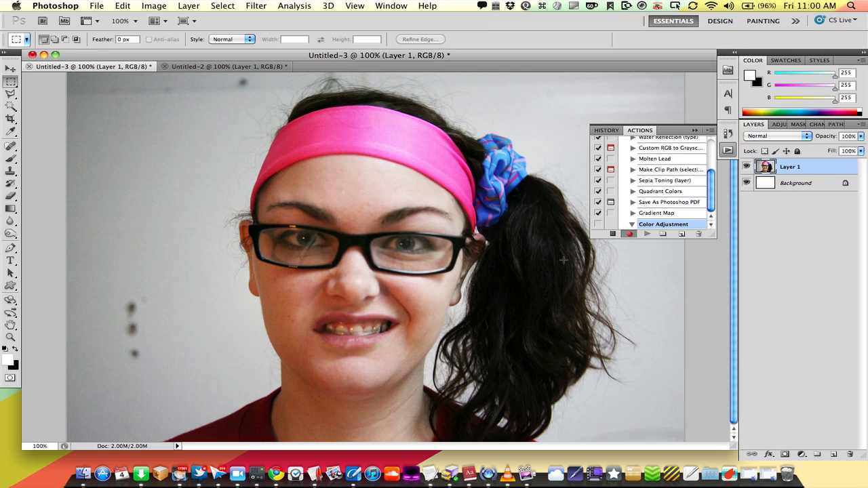
pyautogui.moveTo(535, 274)
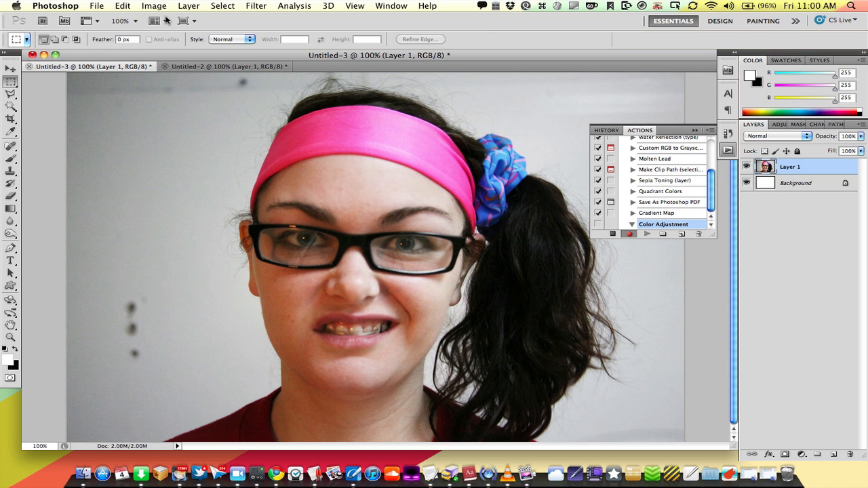
# - Apply a Curves adjustment editing Red, then pulling Blue down in the shadows, and confirm it
pyautogui.click(154, 5)
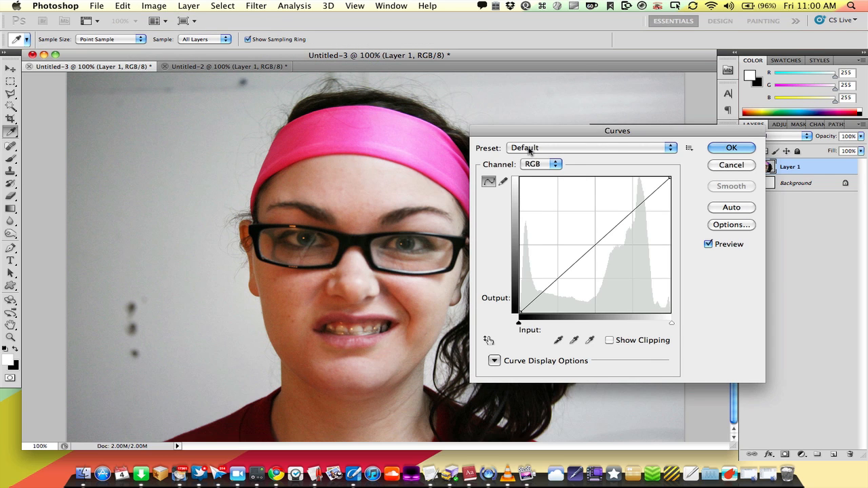
pyautogui.click(541, 163)
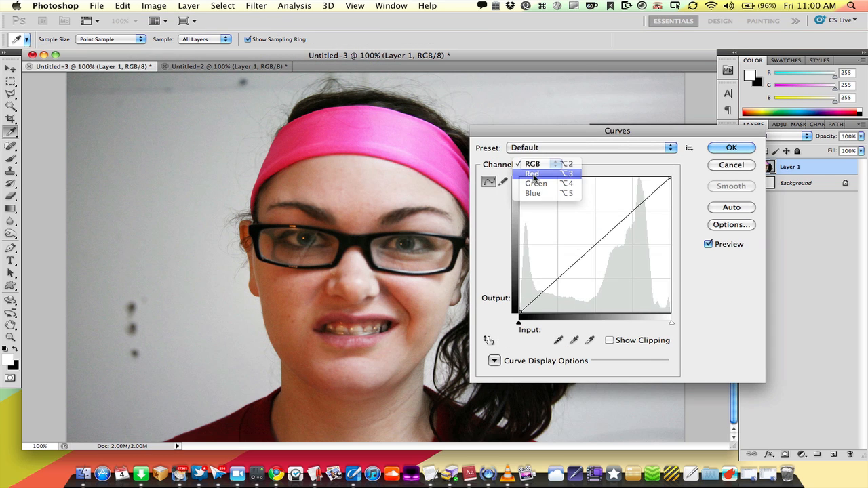
pyautogui.click(531, 174)
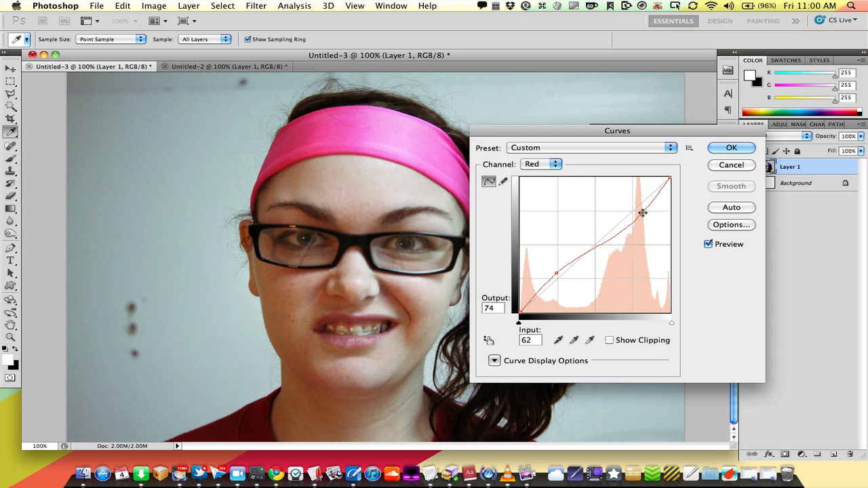
pyautogui.click(541, 163)
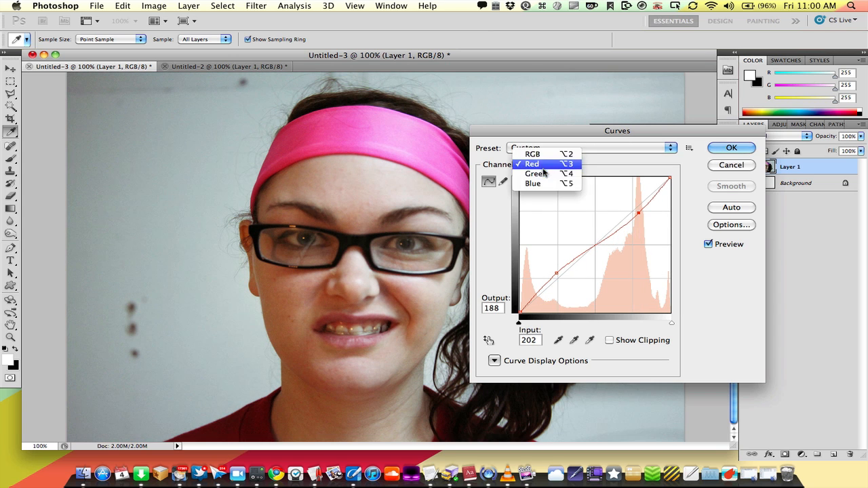
pyautogui.click(533, 183)
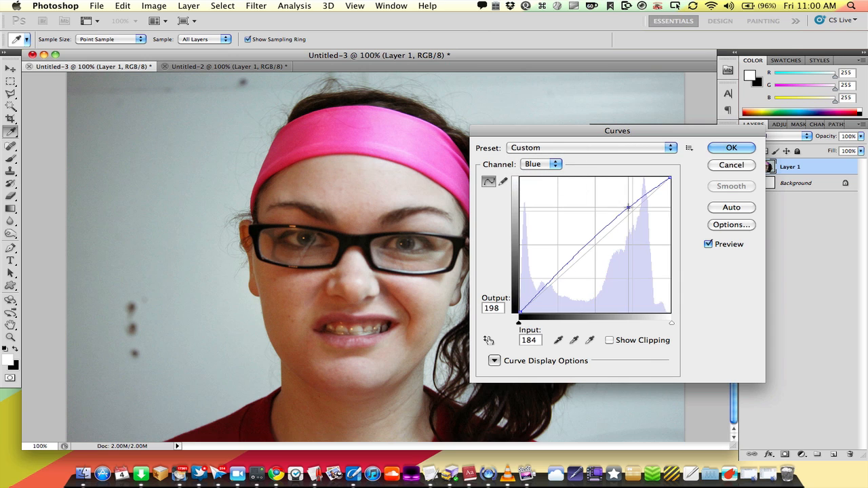
pyautogui.moveTo(627, 206); pyautogui.dragTo(559, 285)
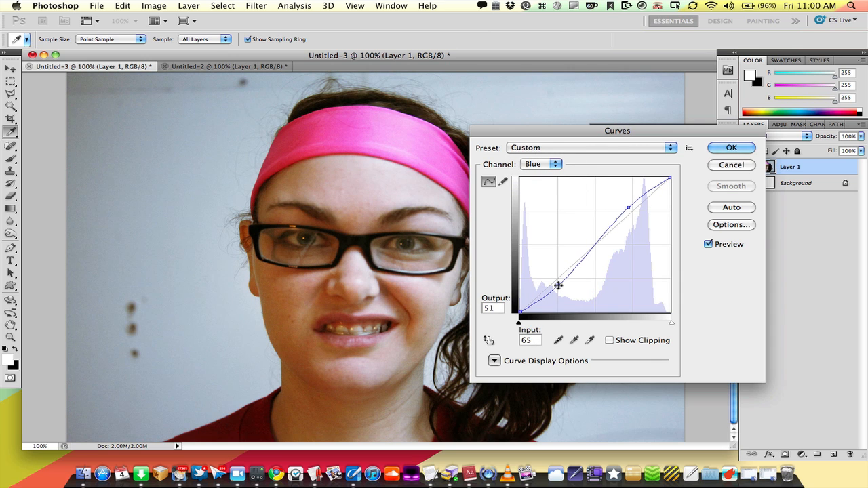
pyautogui.moveTo(559, 285); pyautogui.dragTo(562, 287)
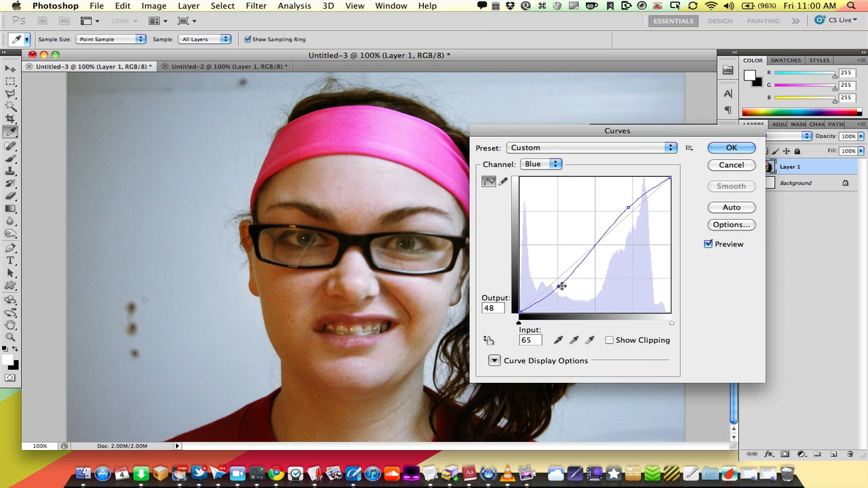
pyautogui.click(732, 147)
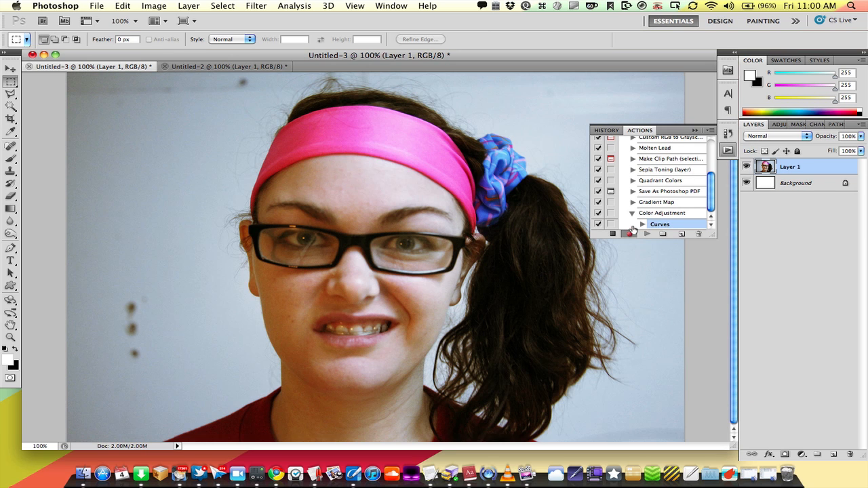
# - Add a new layer named Spotlight and draw a radial gradient outward from the face
pyautogui.click(628, 233)
pyautogui.write('Spotligh')
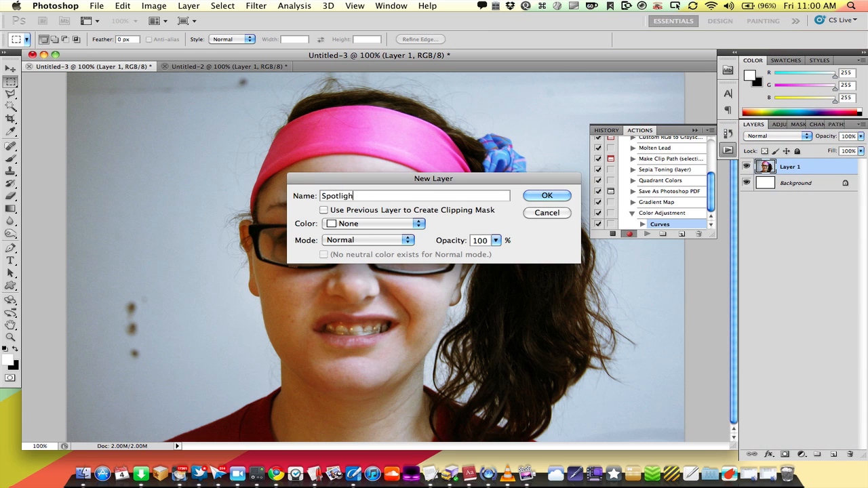
pyautogui.click(547, 195)
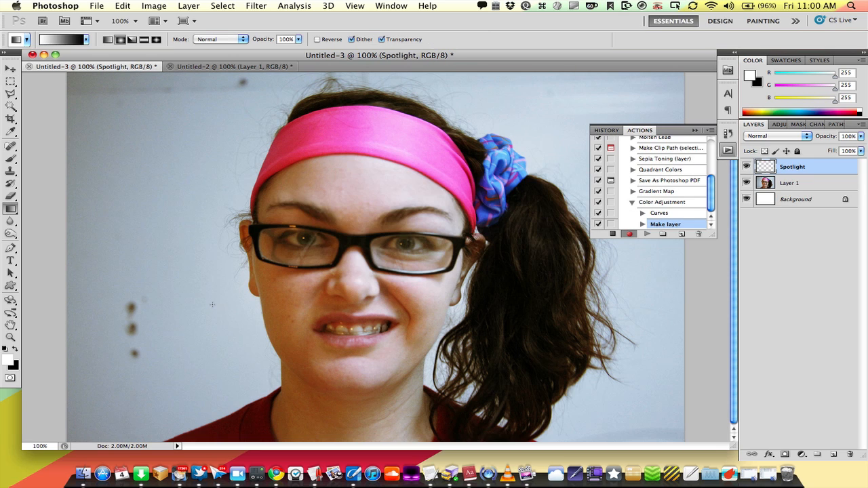
pyautogui.moveTo(82, 309)
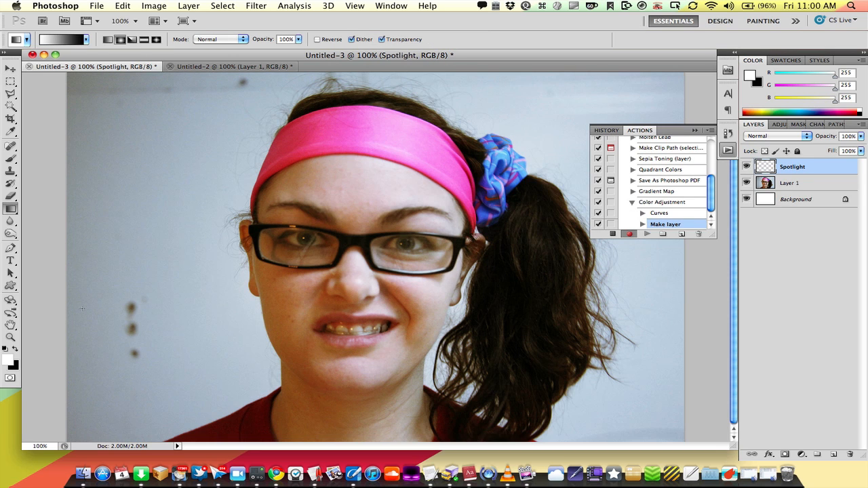
pyautogui.moveTo(84, 317)
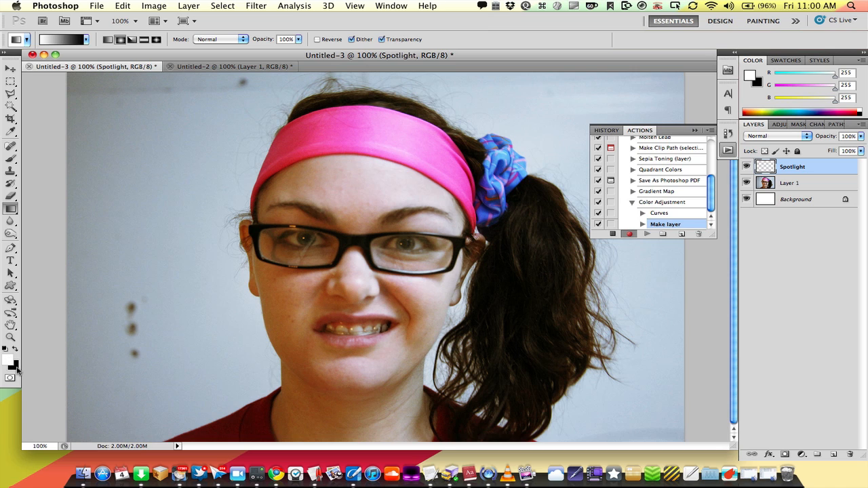
pyautogui.moveTo(365, 248); pyautogui.dragTo(619, 350)
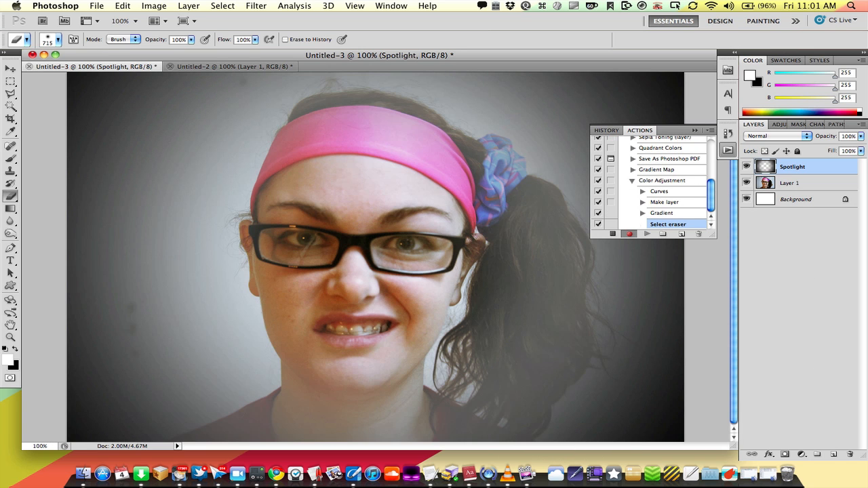
# - Set the Spotlight layer's blend mode to Multiply in the Layers panel
pyautogui.click(776, 135)
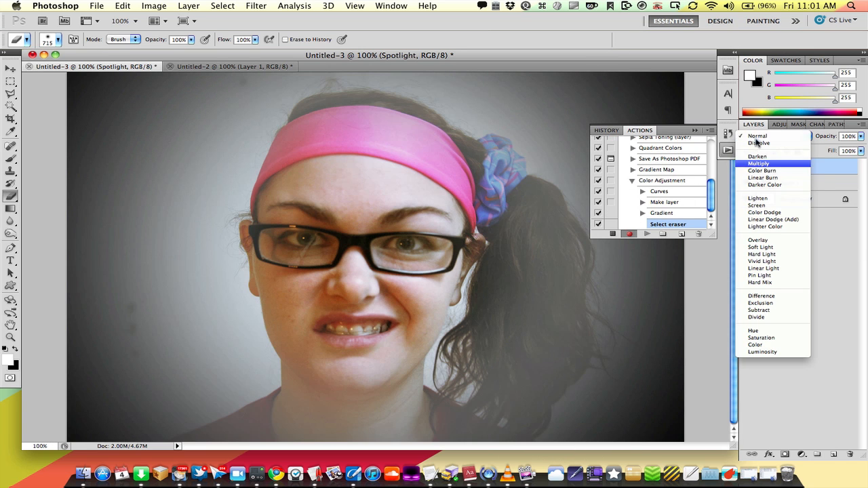
pyautogui.click(758, 163)
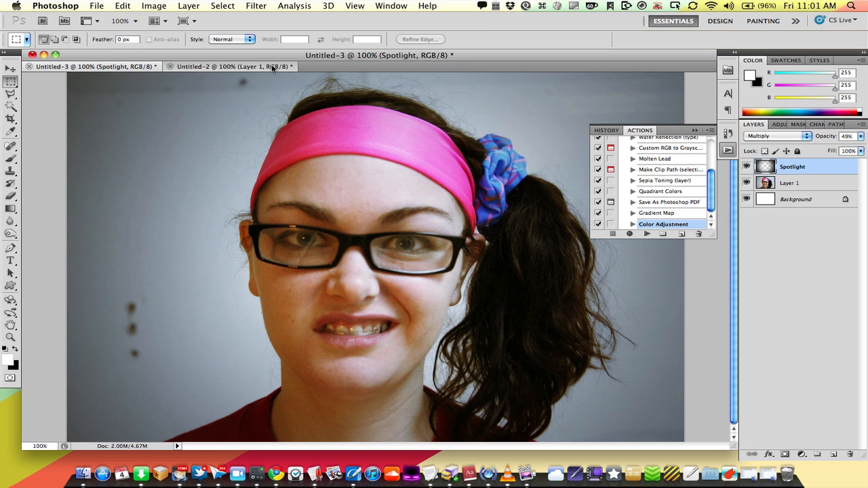
# - Switch to the Untitled-2 document holding the second photo
pyautogui.click(230, 65)
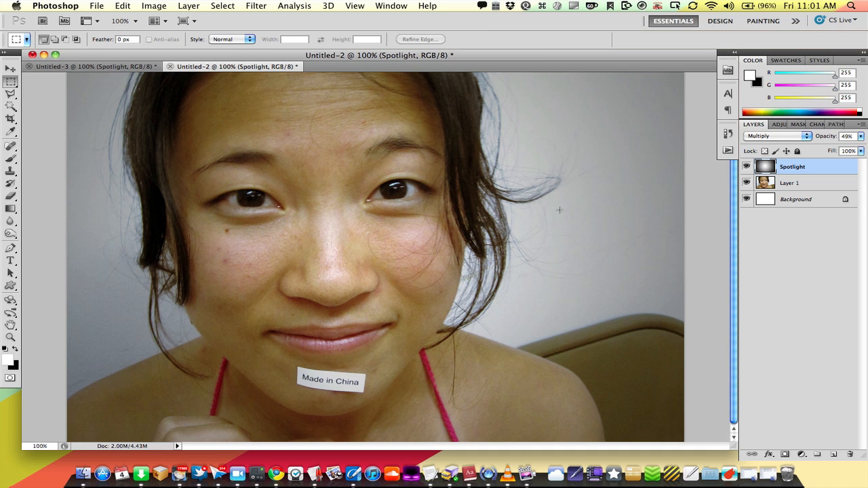
pyautogui.moveTo(712, 197)
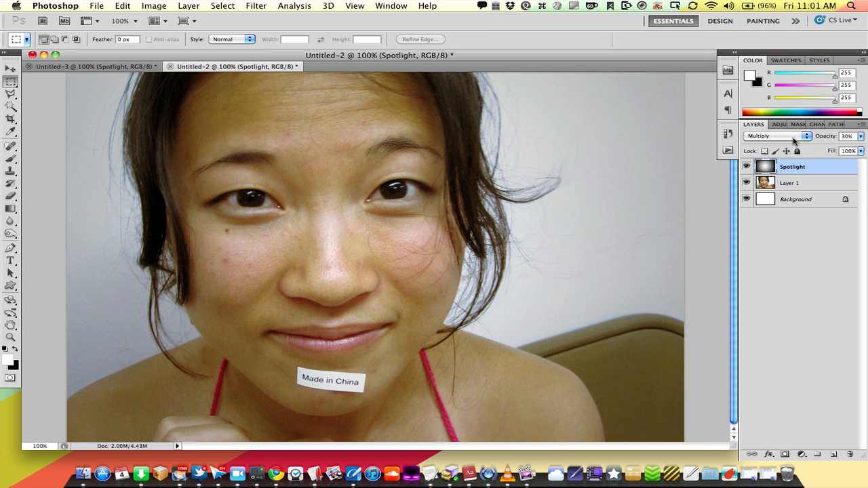
pyautogui.moveTo(636, 195)
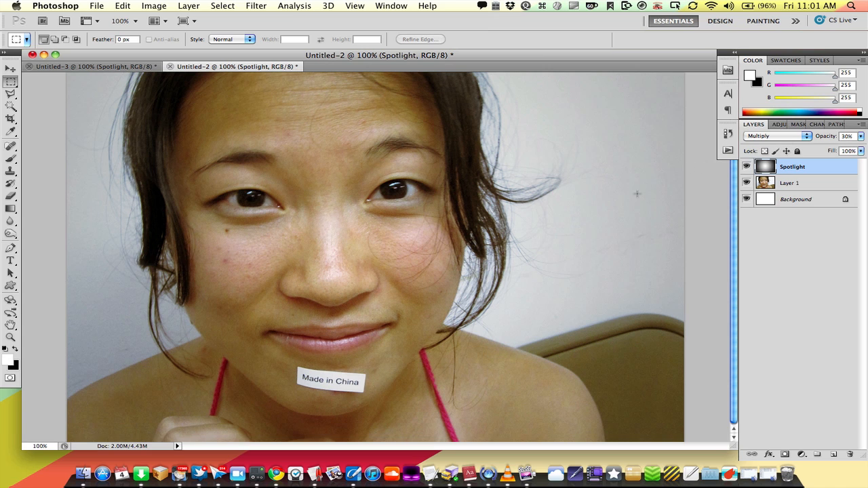